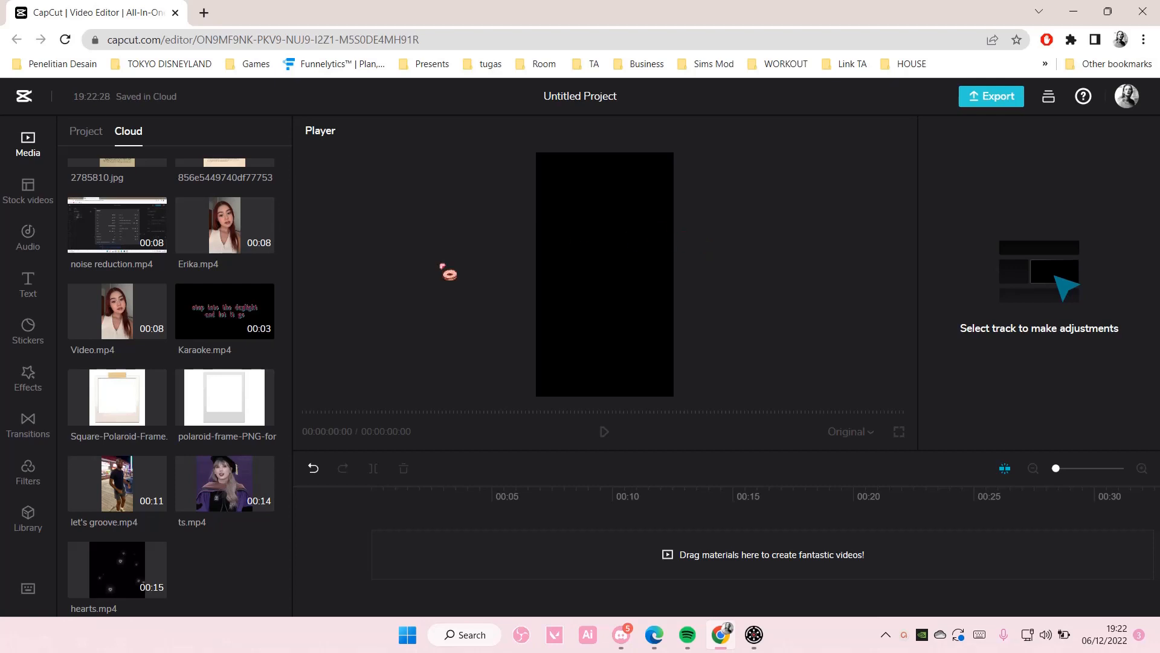
Show the Basic category of CapCut's special effects library
click(28, 379)
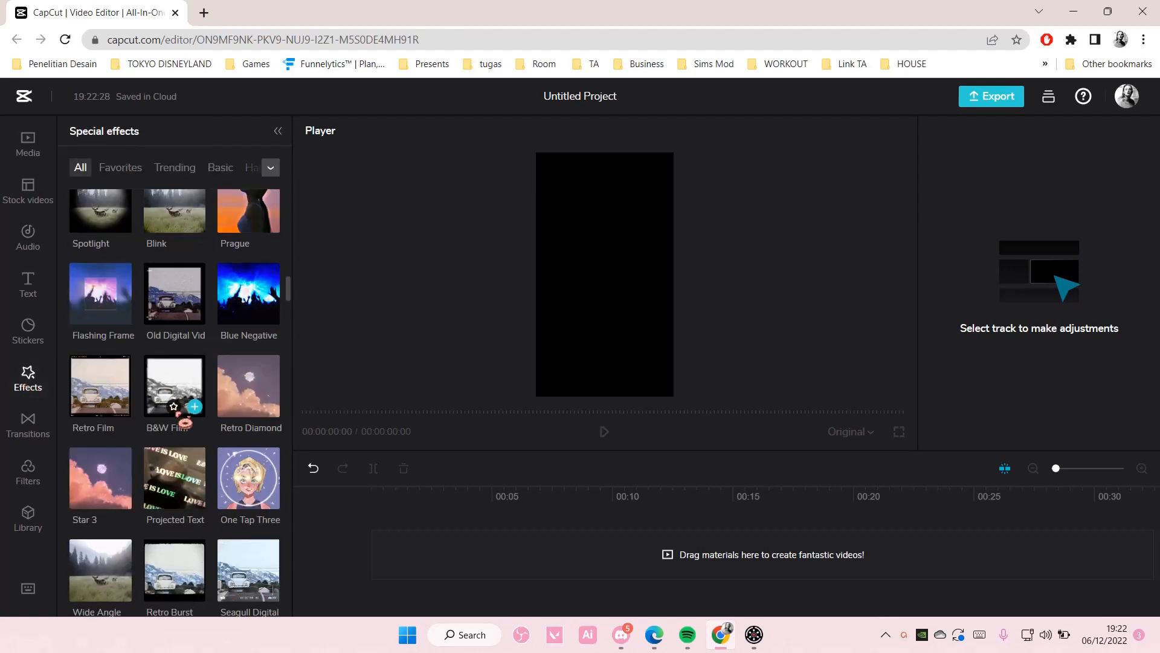
click(220, 167)
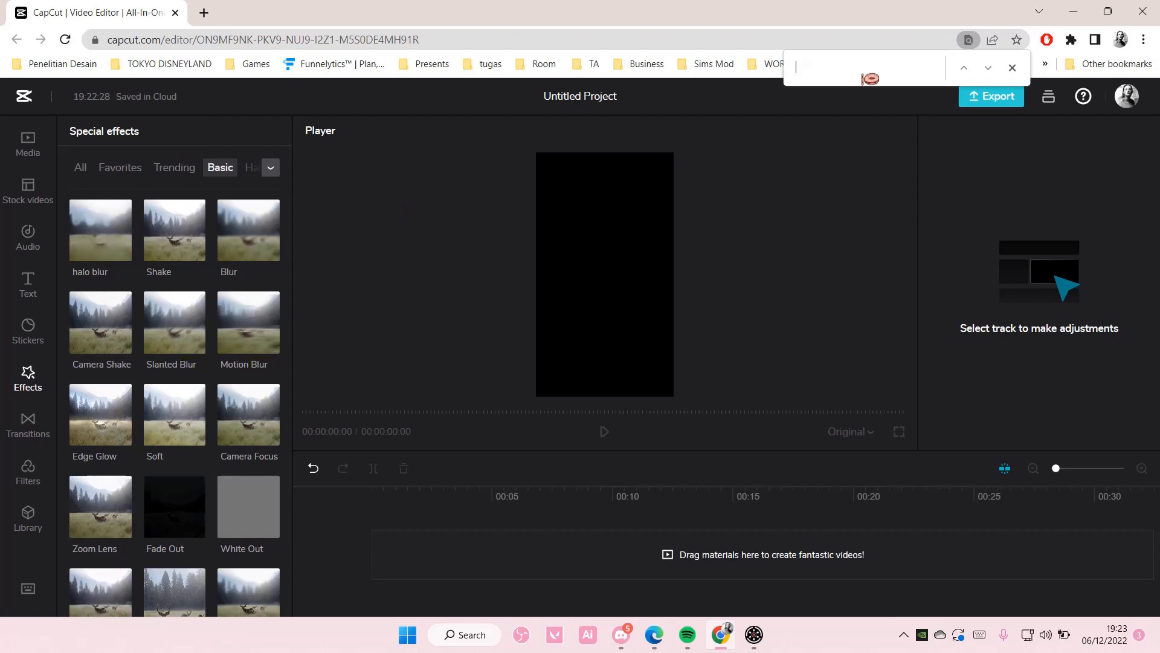
Search the page for 'blur' and step through the 12 matching Basic effect names
text(blur)
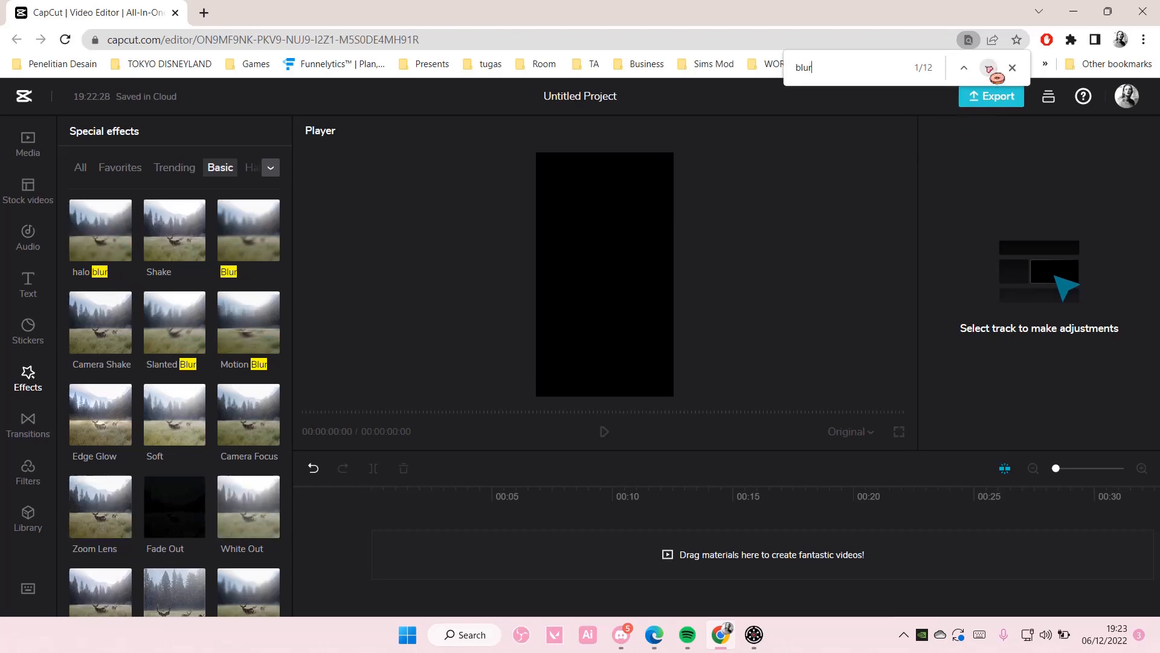
click(965, 68)
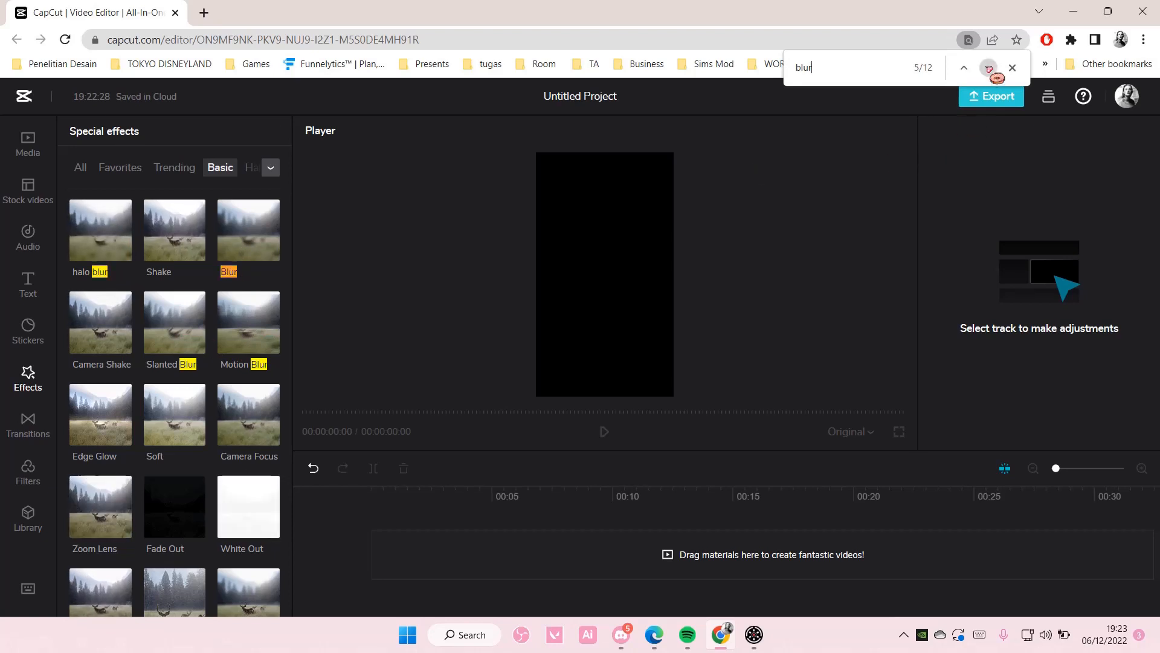
click(988, 68)
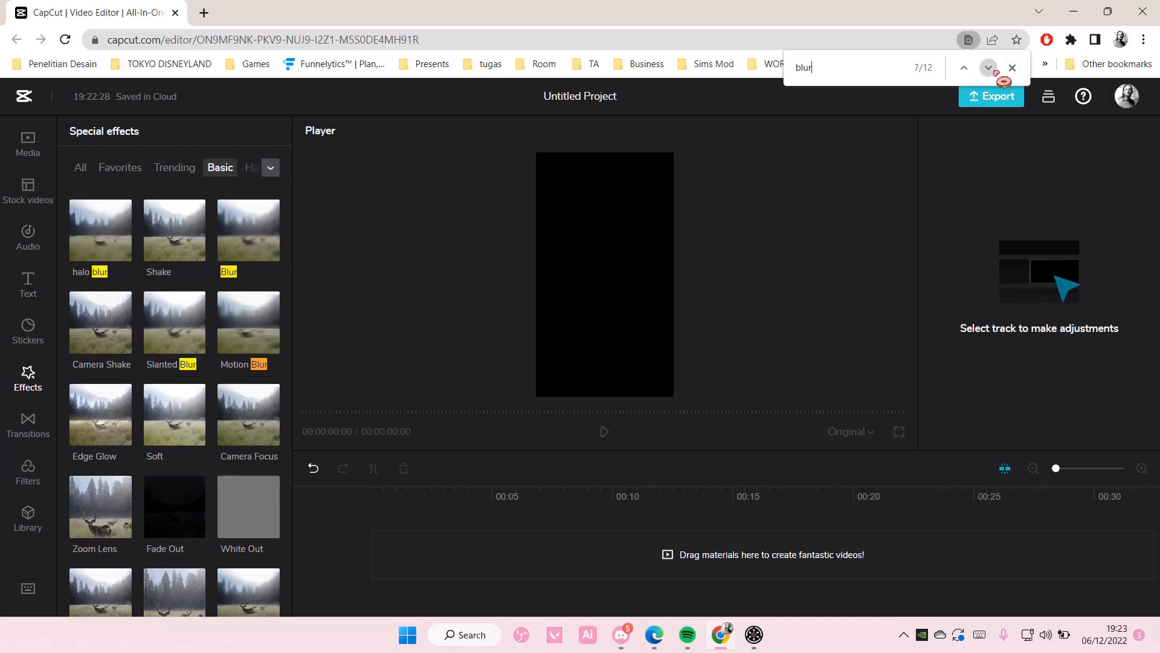
click(987, 68)
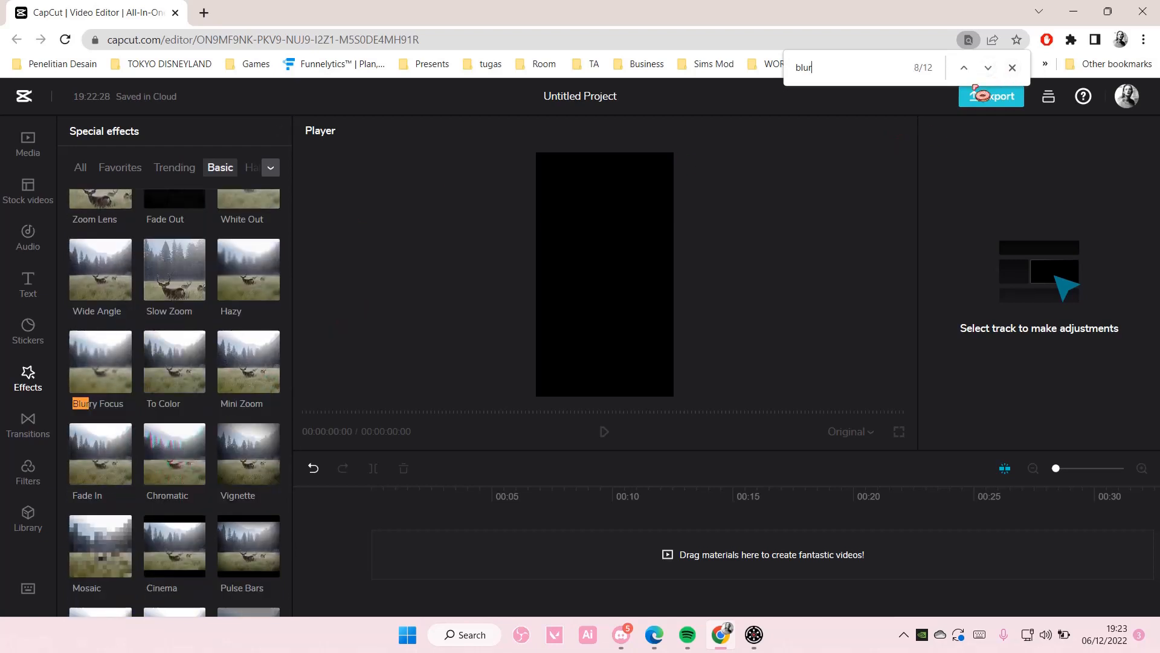
click(988, 68)
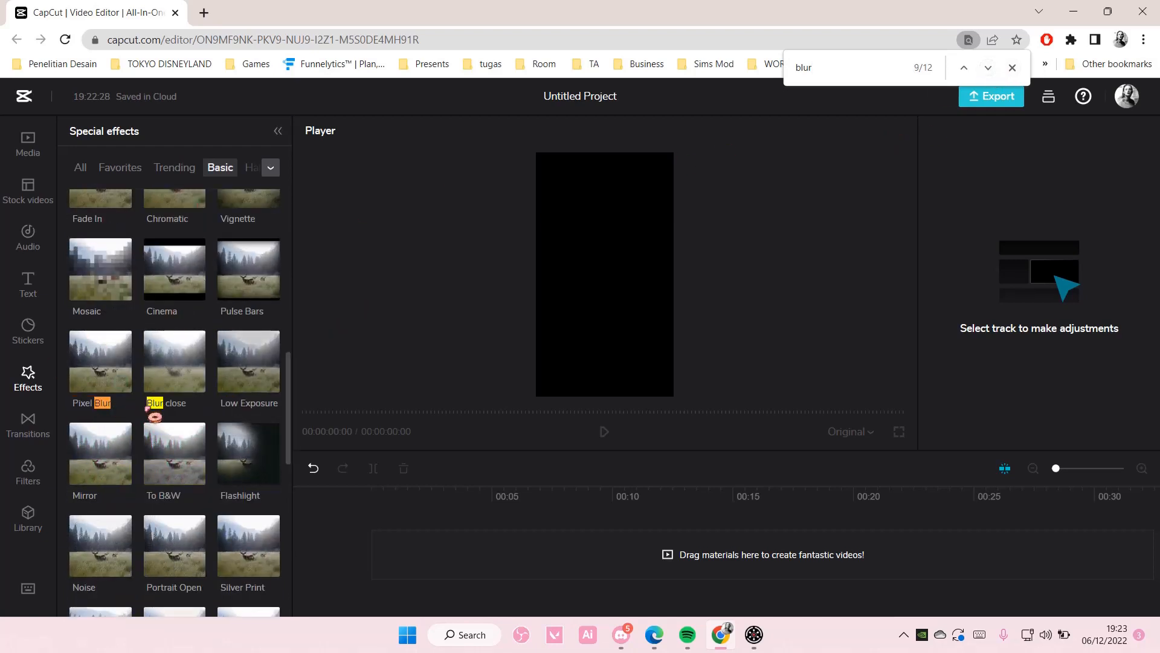
click(989, 67)
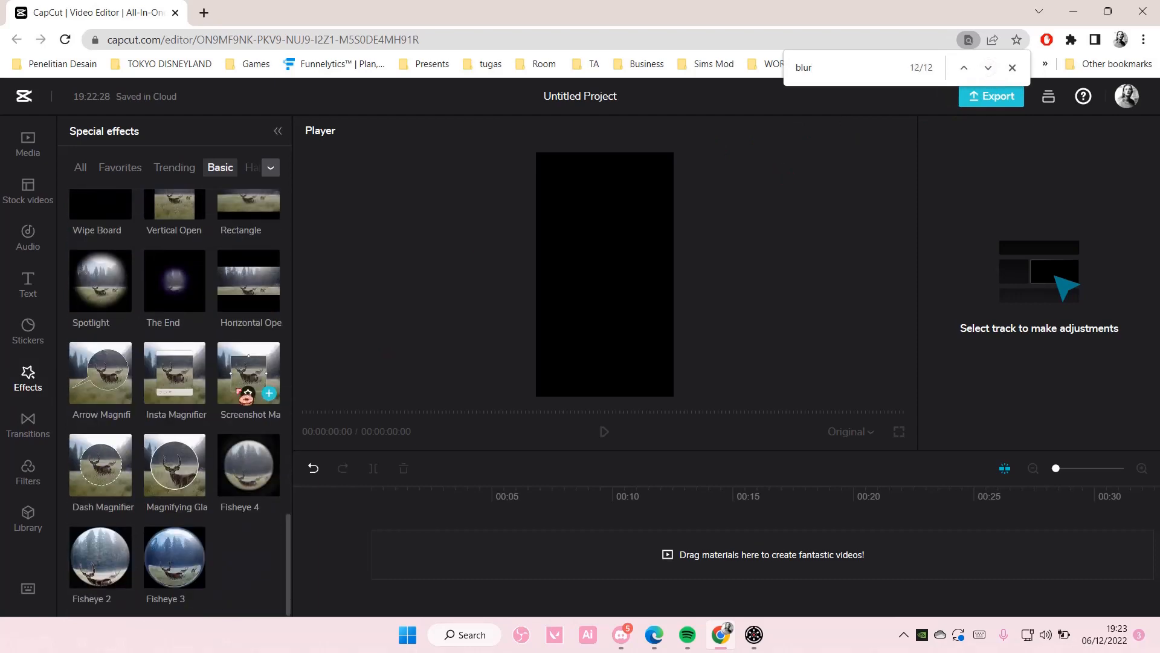
scroll(down, 3)
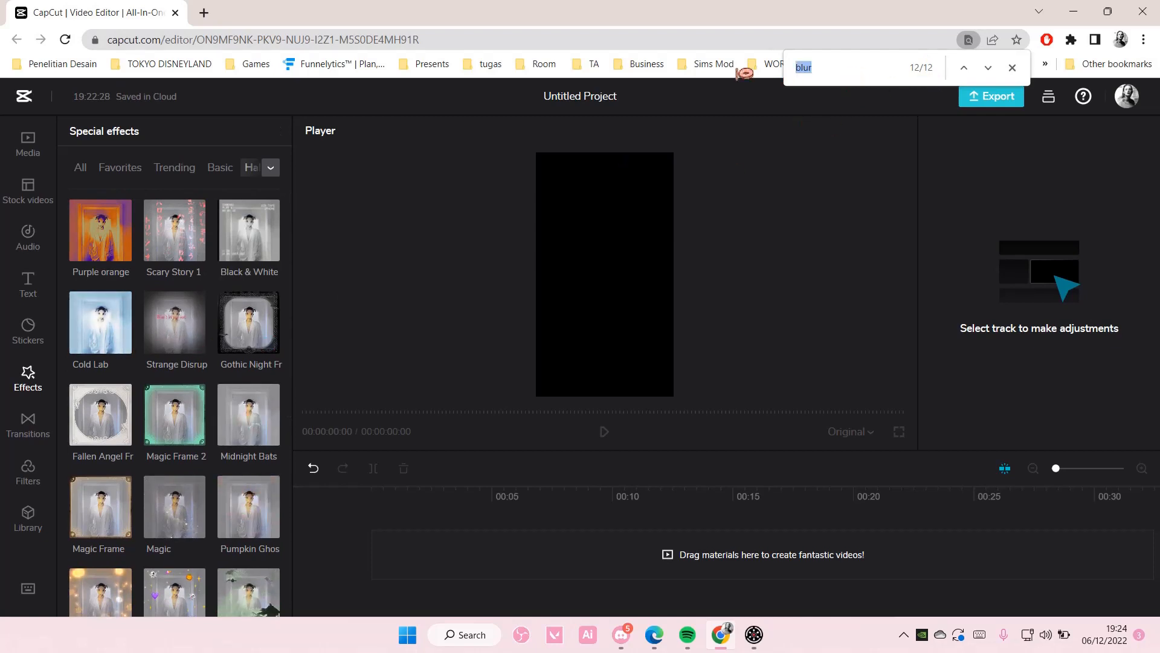
Search the page for 'magic' instead, highlighting 4 matches including Magic Frame
text(magic)
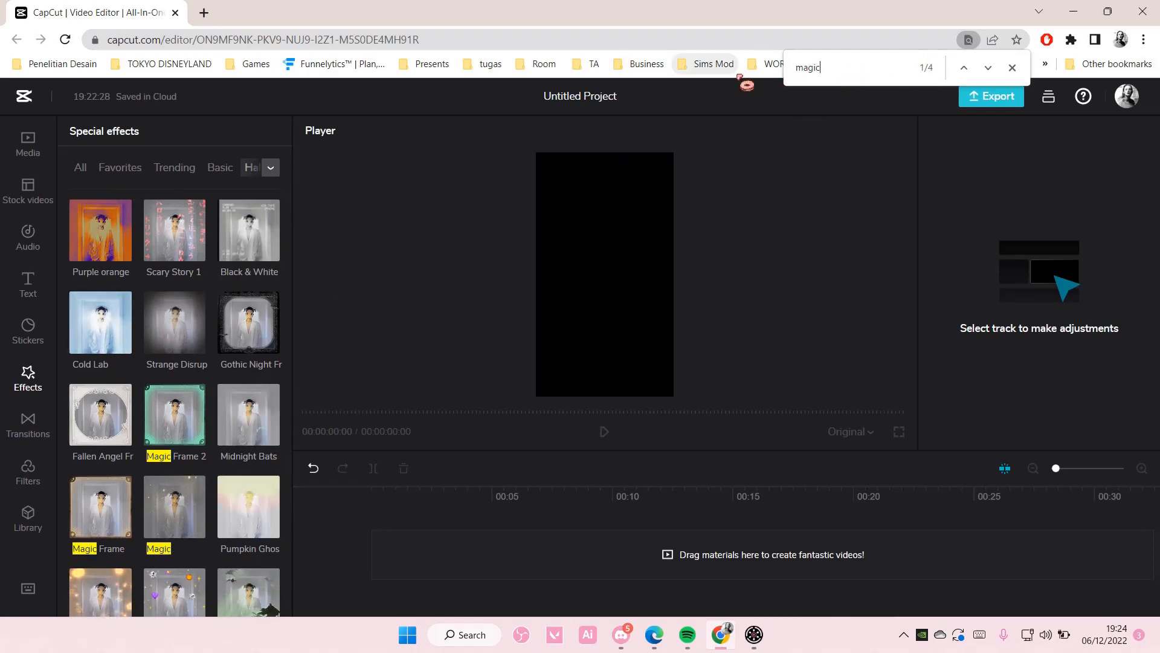